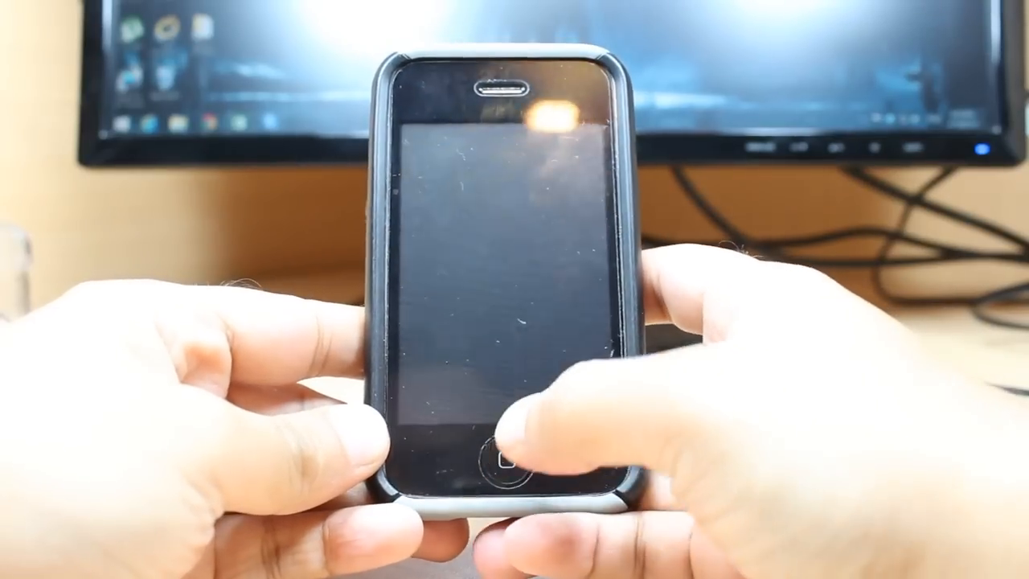
Step: Launch the App Store and show the Top Charts lists of paid and free apps
{"action": "left_click", "coordinate": [488, 461]}
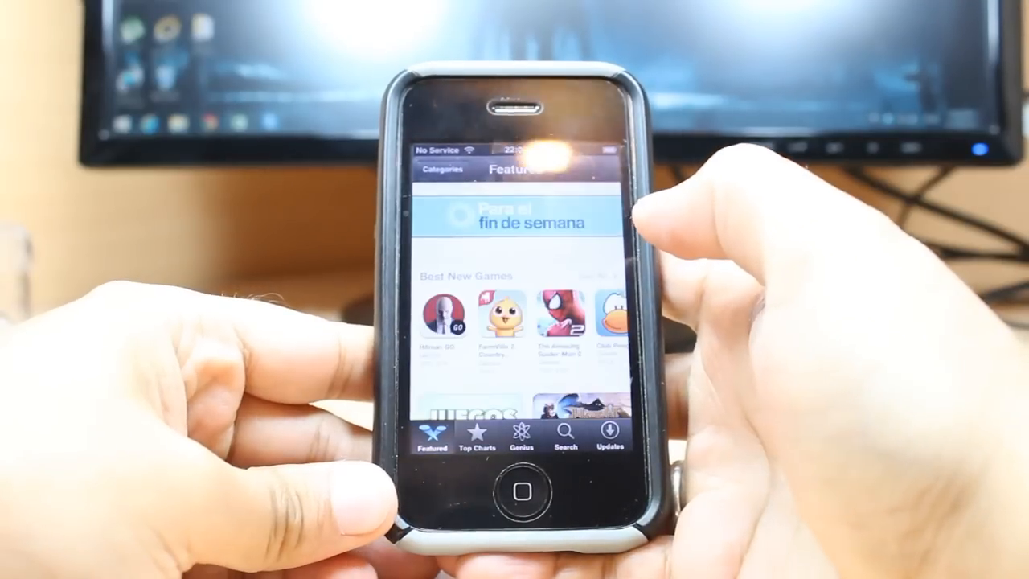
{"action": "scroll", "scroll_direction": "down", "scroll_amount": 3}
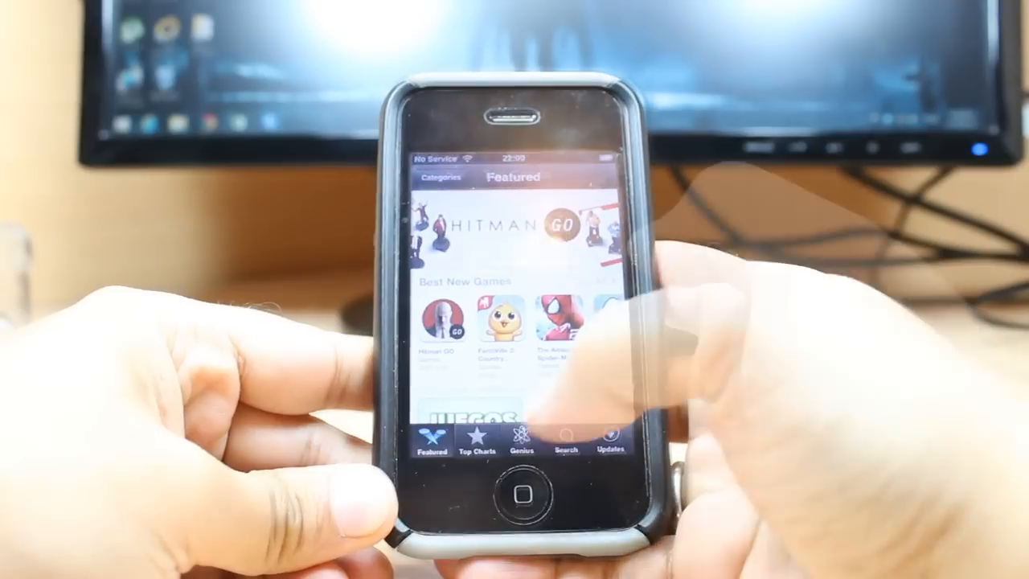
{"action": "left_click", "coordinate": [478, 447]}
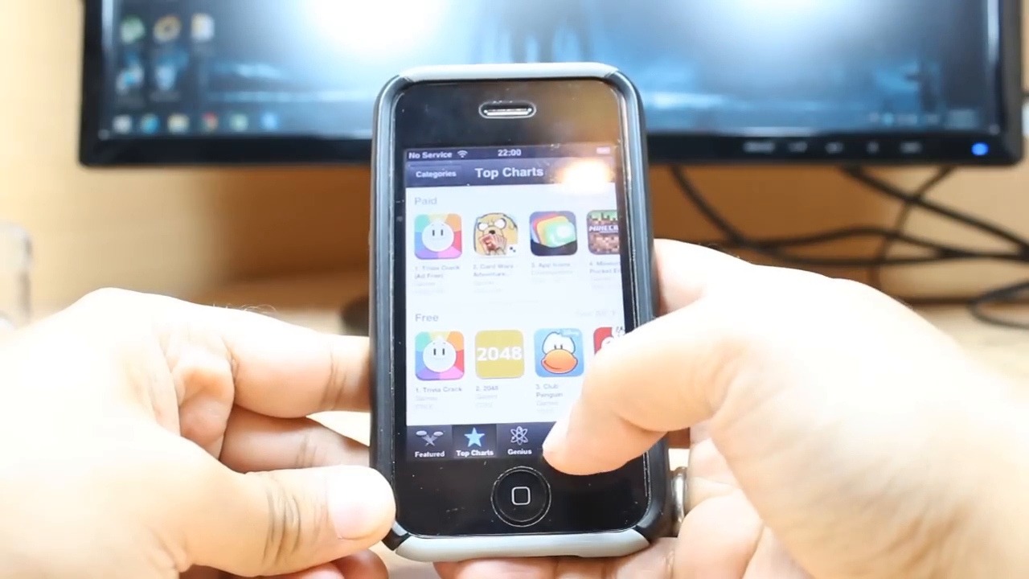
Step: Search for whatsapp, view WhatsApp Messenger's details and start its free install
{"action": "left_click", "coordinate": [573, 434]}
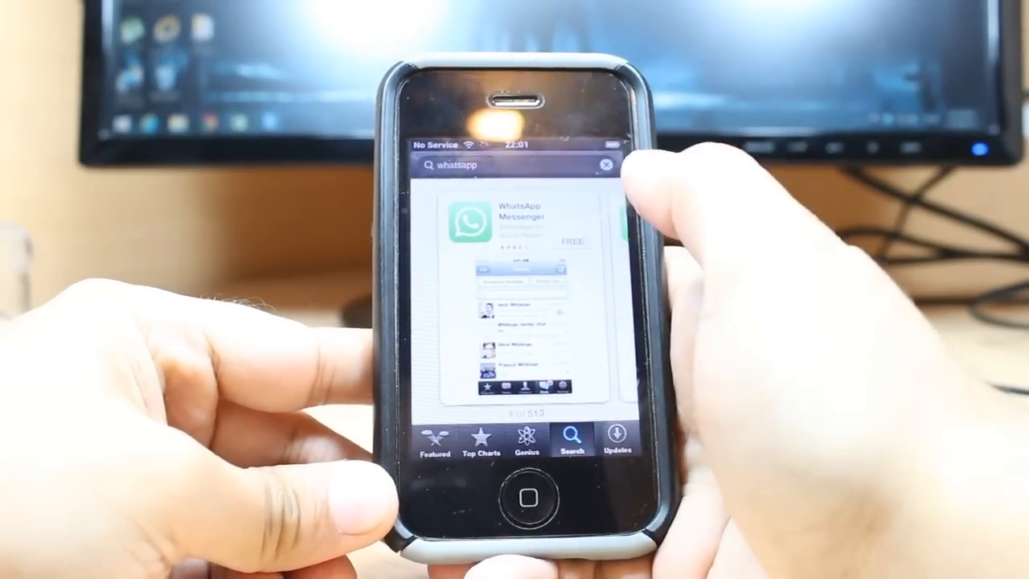
{"action": "left_click", "coordinate": [498, 226]}
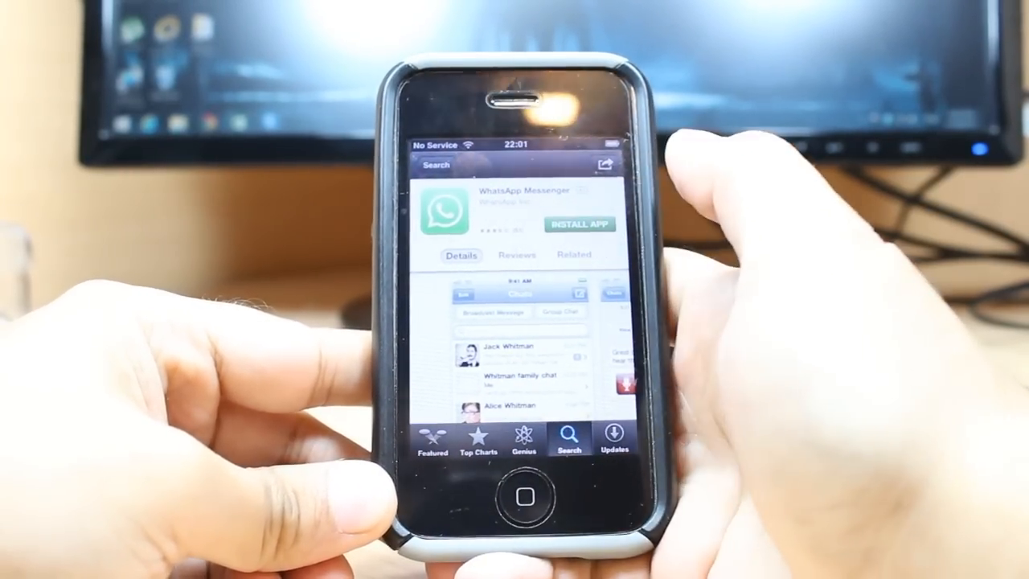
{"action": "left_click", "coordinate": [579, 224]}
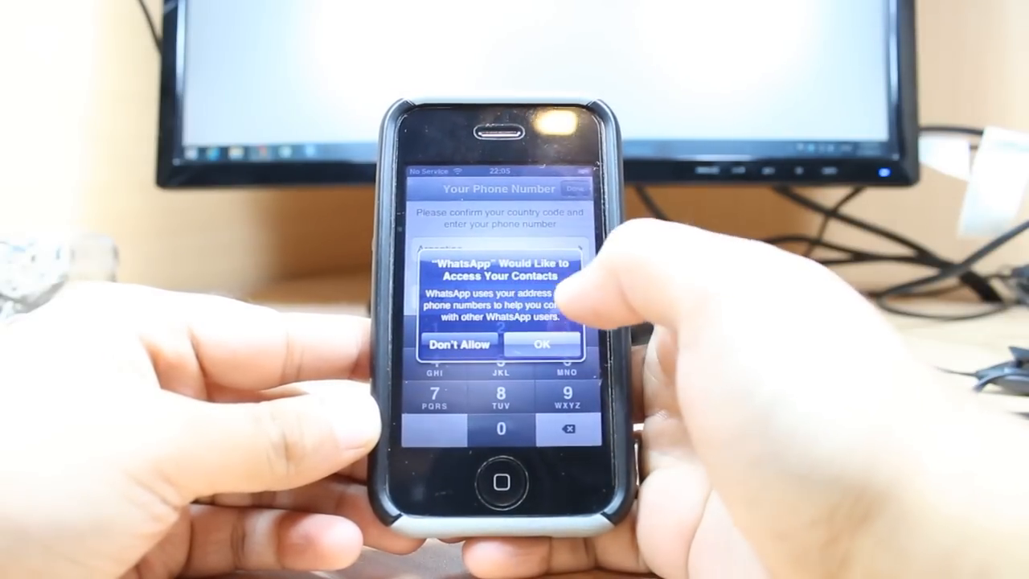
Step: Allow contacts access and choose Argentina (+54) as the phone-number country
{"action": "left_click", "coordinate": [540, 344]}
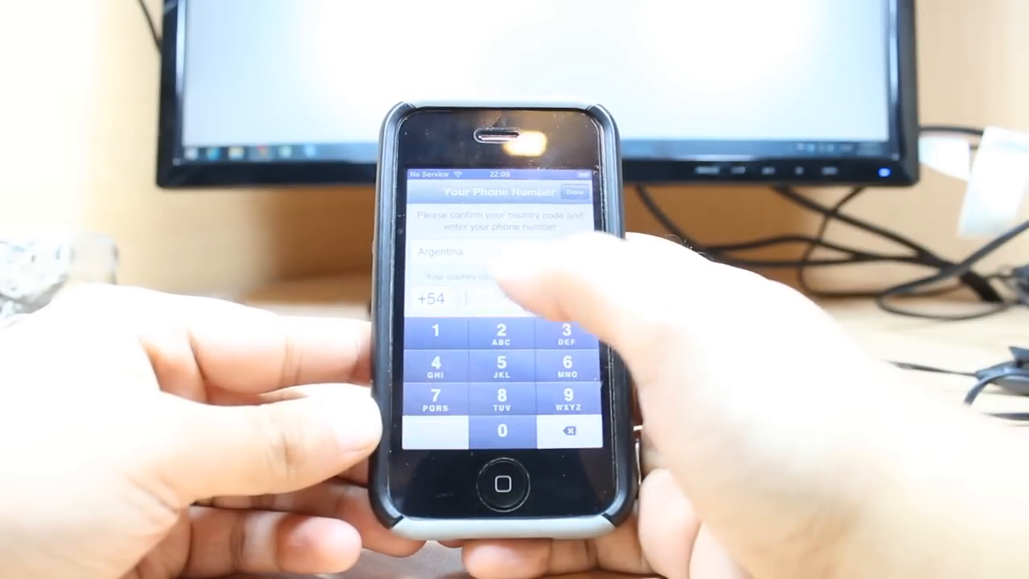
{"action": "left_click", "coordinate": [438, 254]}
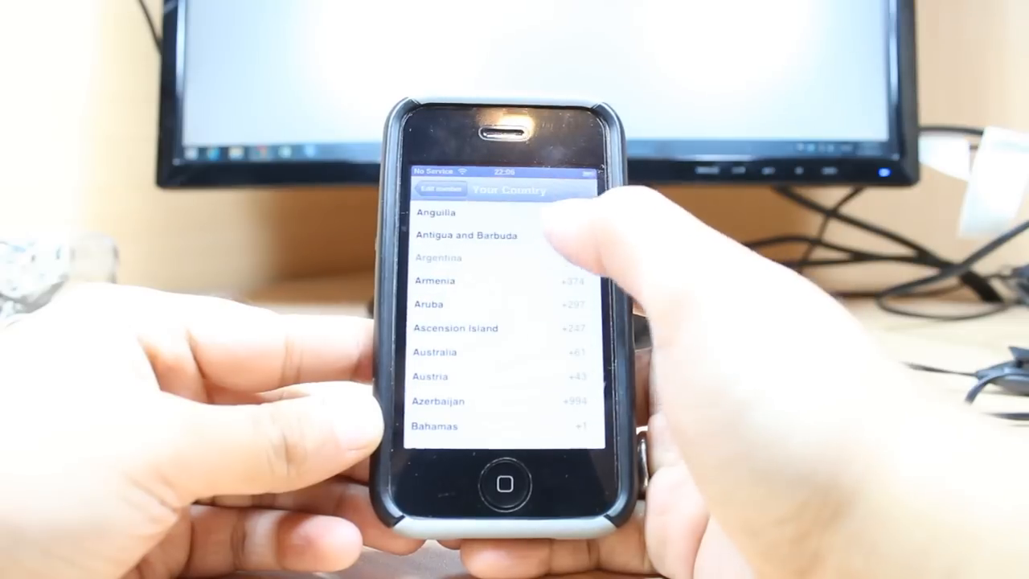
{"action": "left_click", "coordinate": [439, 257]}
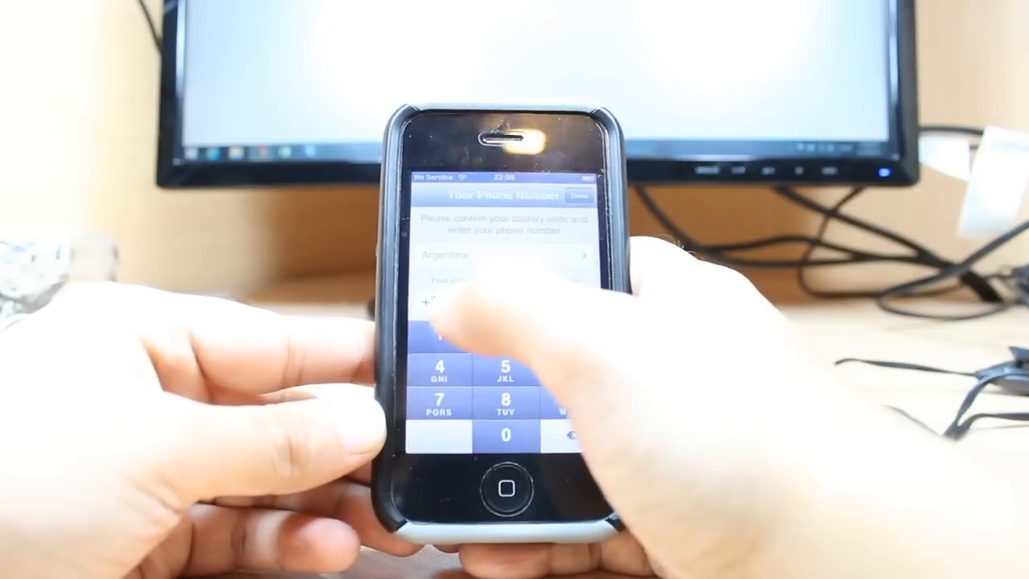